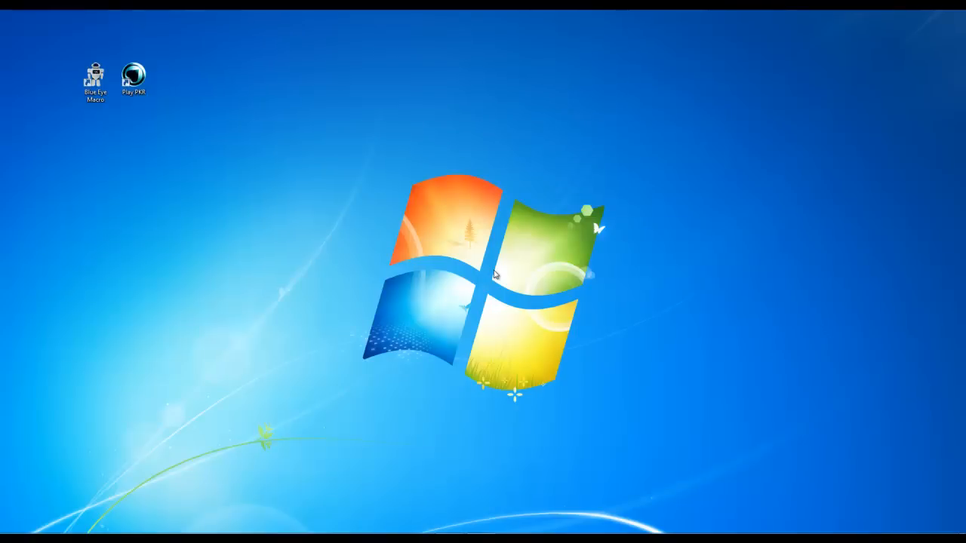
{"action": "mouse_move", "coordinate": [468, 264]}
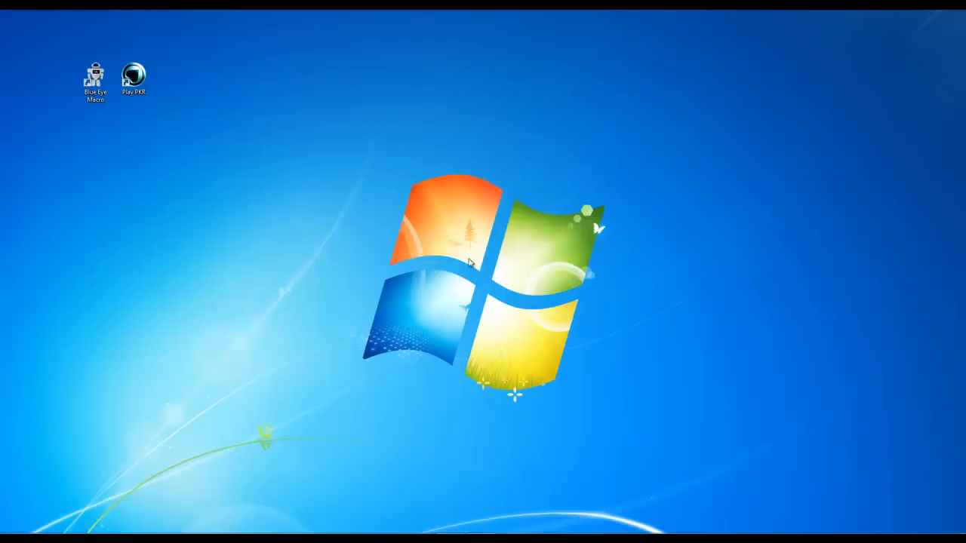
Step: Launch the Play PKR desktop shortcut to open the PKR game lobby
{"action": "double_click", "coordinate": [133, 74]}
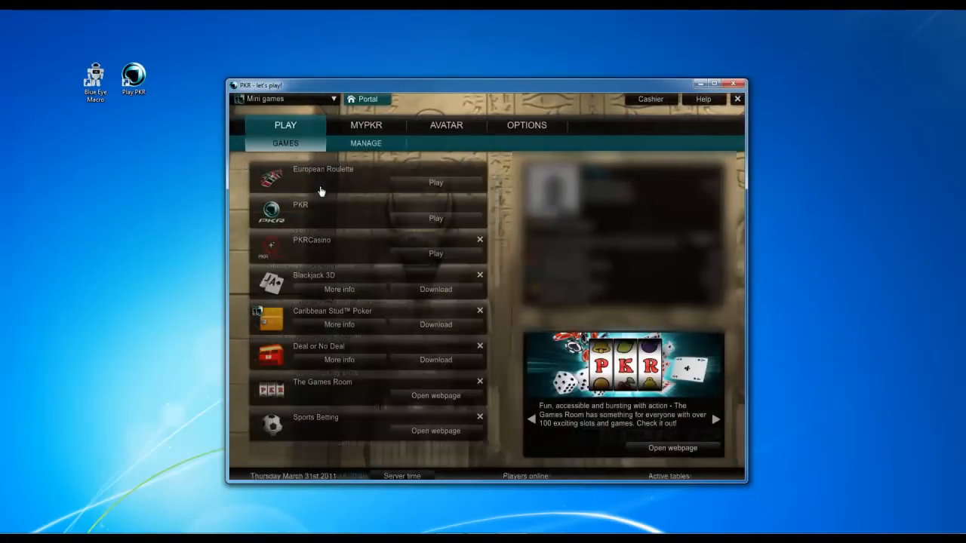
Step: Join European Roulette with play money and a $100 stack
{"action": "left_click", "coordinate": [436, 182]}
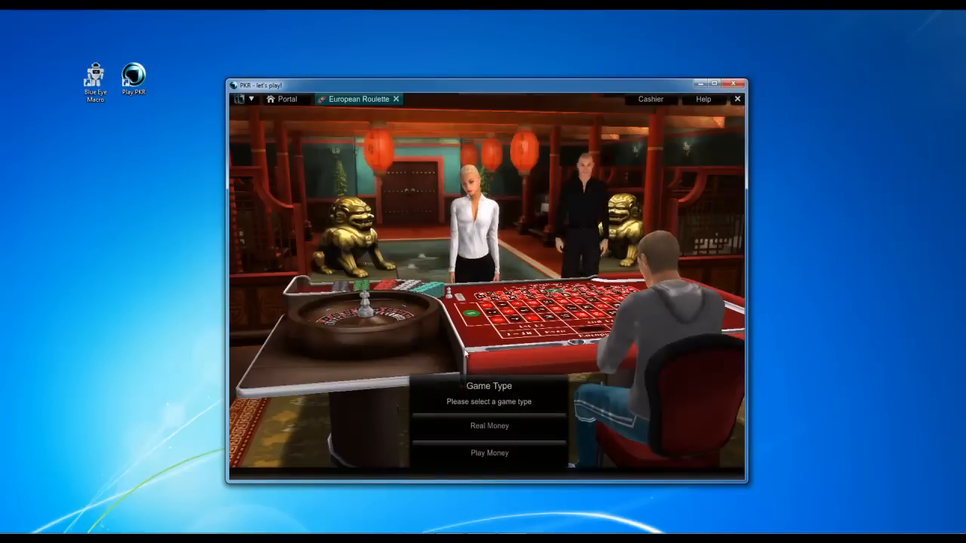
{"action": "left_click", "coordinate": [489, 453]}
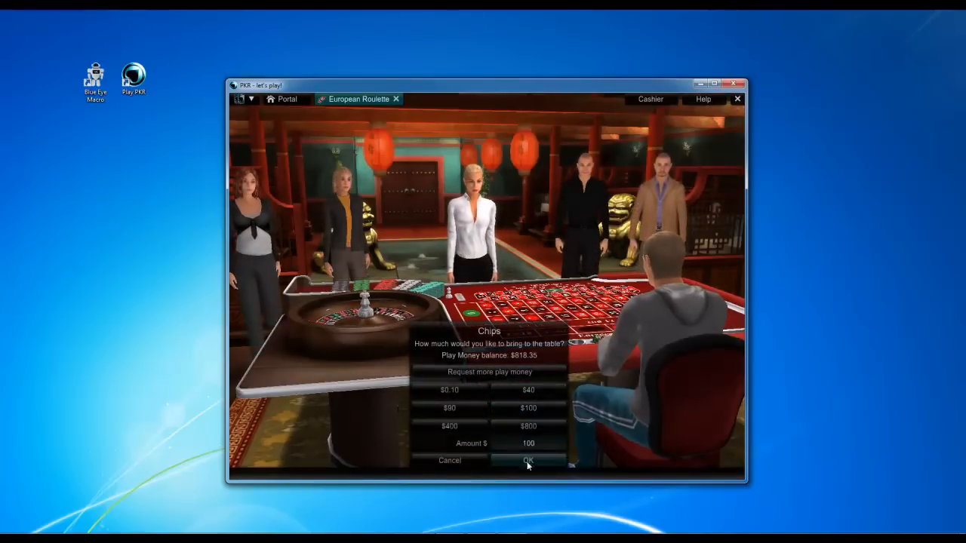
{"action": "left_click", "coordinate": [528, 460]}
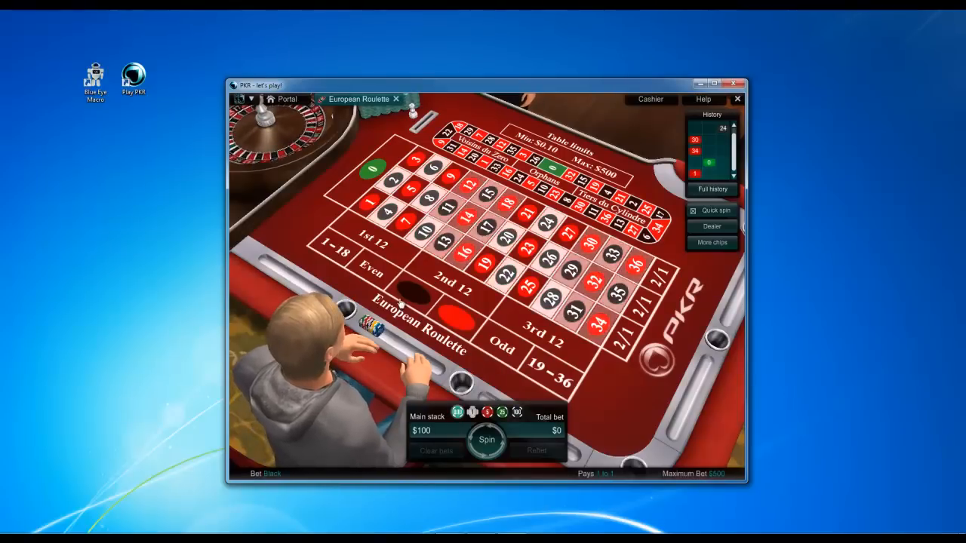
{"action": "left_click", "coordinate": [411, 292]}
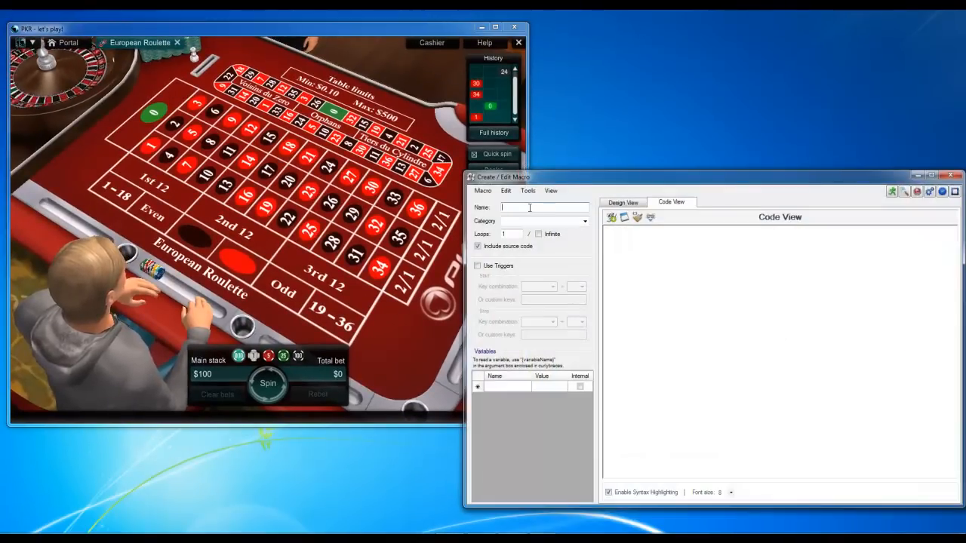
Step: Name the macro 'PKR Roulette' in the Online Casino category
{"action": "type", "text": "PKR Roulette"}
{"action": "left_click", "coordinate": [544, 220]}
{"action": "type", "text": "Online Casino"}
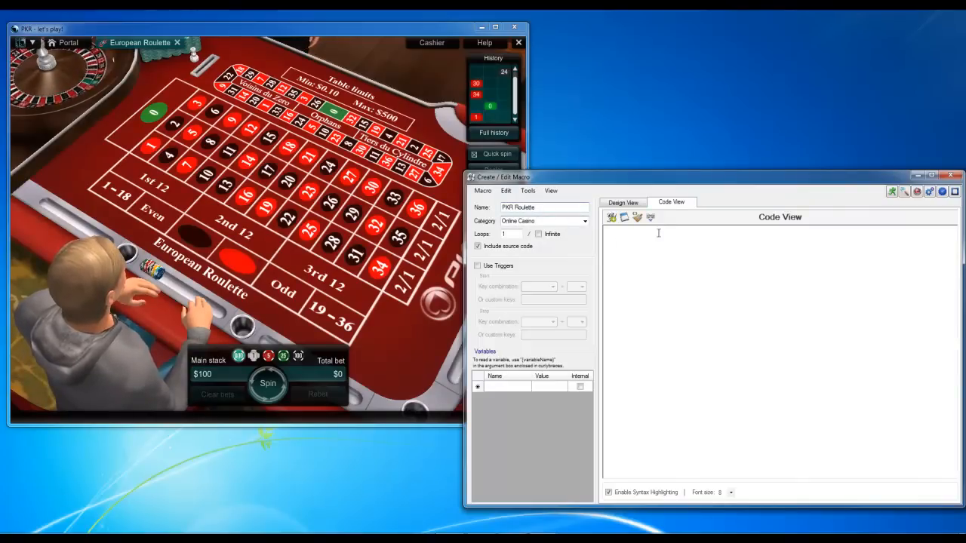
{"action": "left_click", "coordinate": [507, 387]}
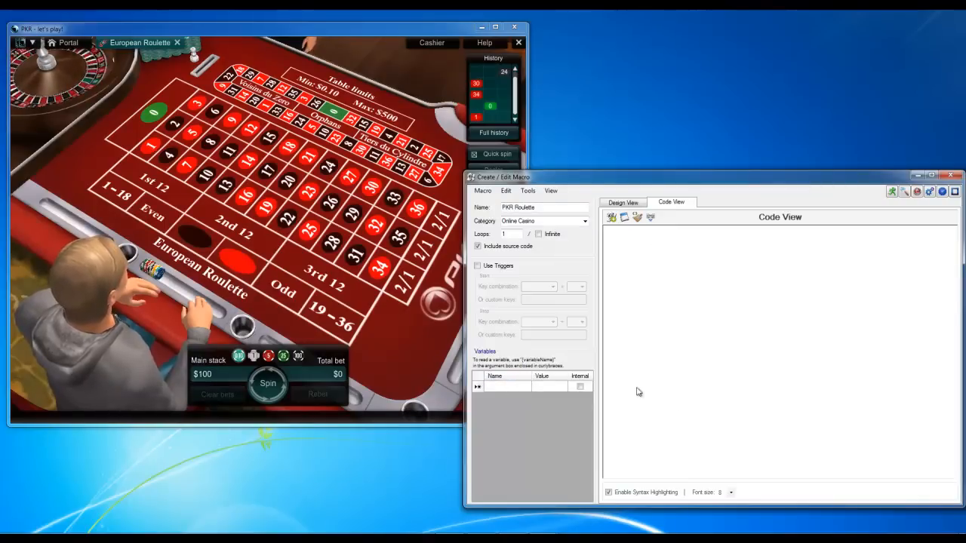
Step: Add variables MinimumBet = 1 and MaximumBet = 64
{"action": "left_click", "coordinate": [505, 385]}
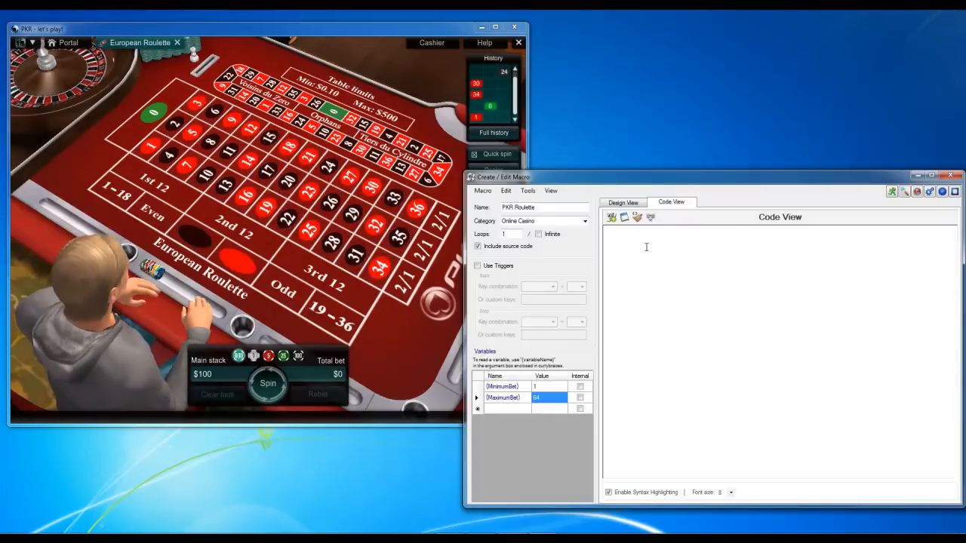
Step: Set bet to {MinimumBet}, call 'Place bet' and 'Check if we won', then test won equals yes
{"action": "type", "text": "begin"}
{"action": "type", "text": "Variable.Set(\"bet\", \""}
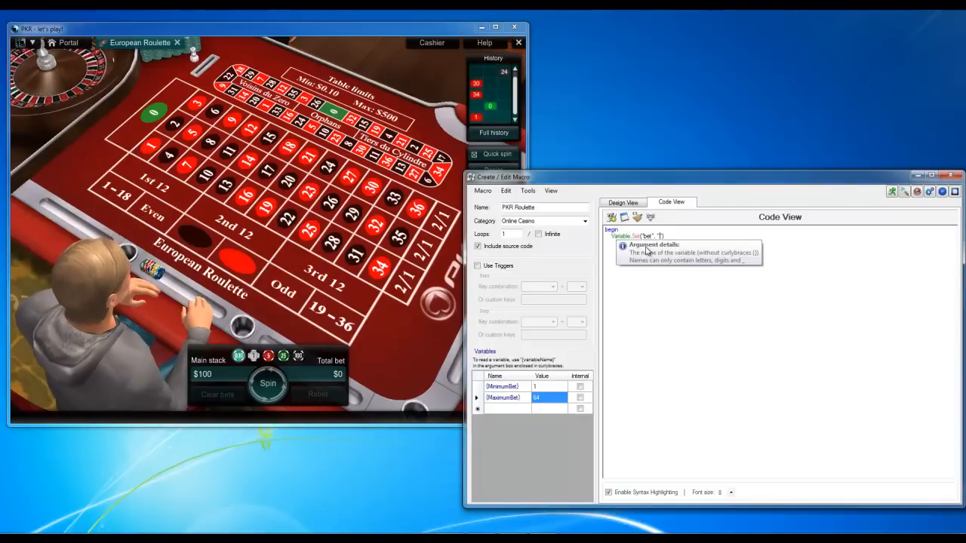
{"action": "type", "text": "{M}"}
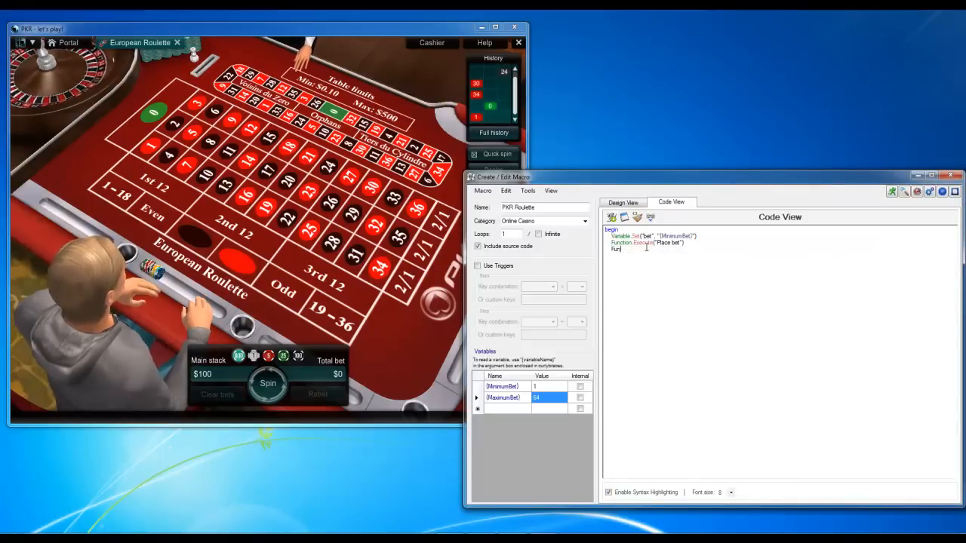
{"action": "type", "text": "Function.Execute(\"\")"}
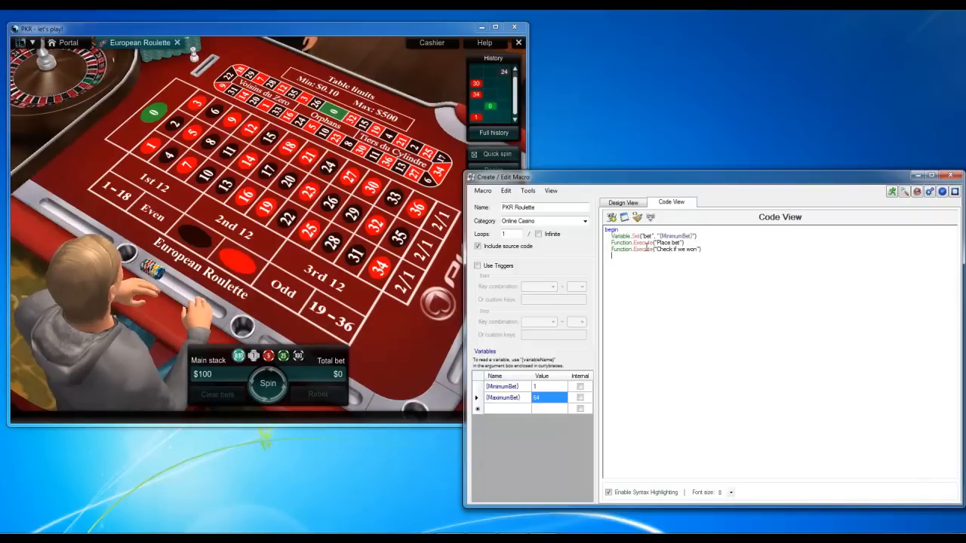
{"action": "type", "text": "f"}
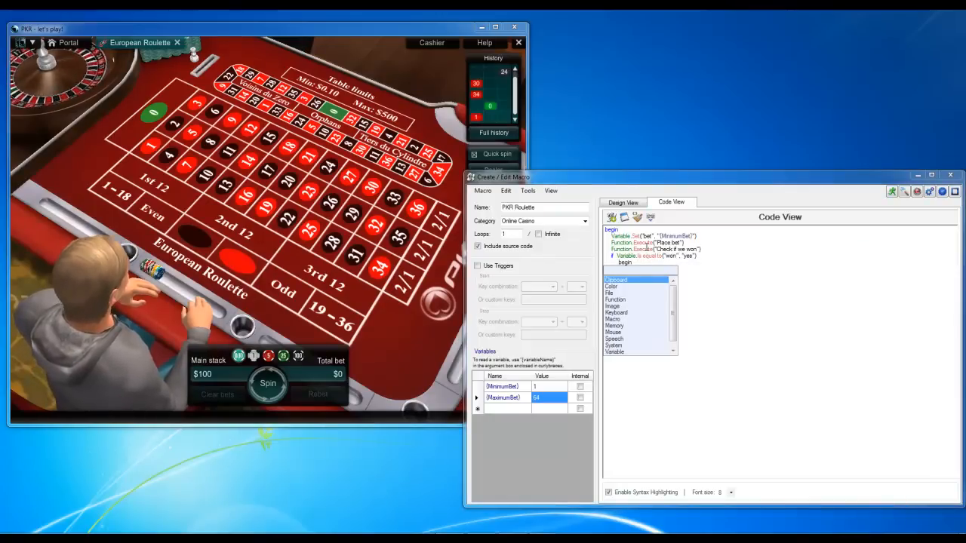
Step: Reset bet to {MinimumBet} after a win, double it after a loss, capped at MaximumBet
{"action": "left_click", "coordinate": [705, 232]}
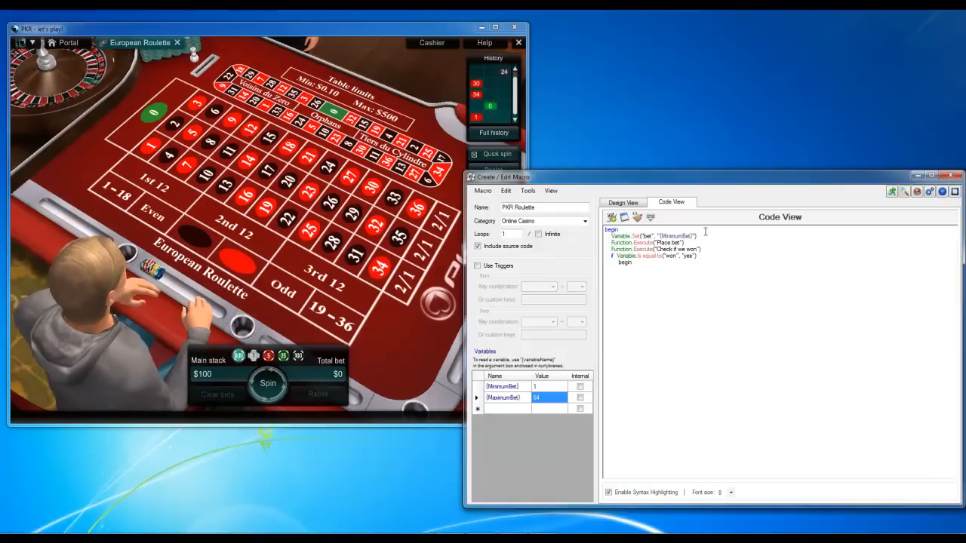
{"action": "type", "text": "Variable.Set(\"bet\", \"{MinimumBet}\")"}
{"action": "type", "text": "end"}
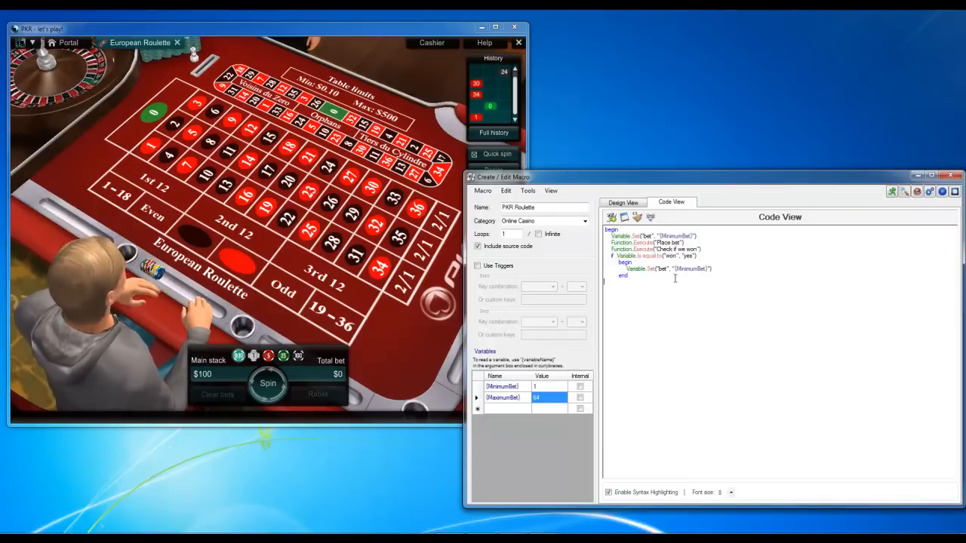
{"action": "type", "text": "Variable.Is equal to(\"won\", \"no"}
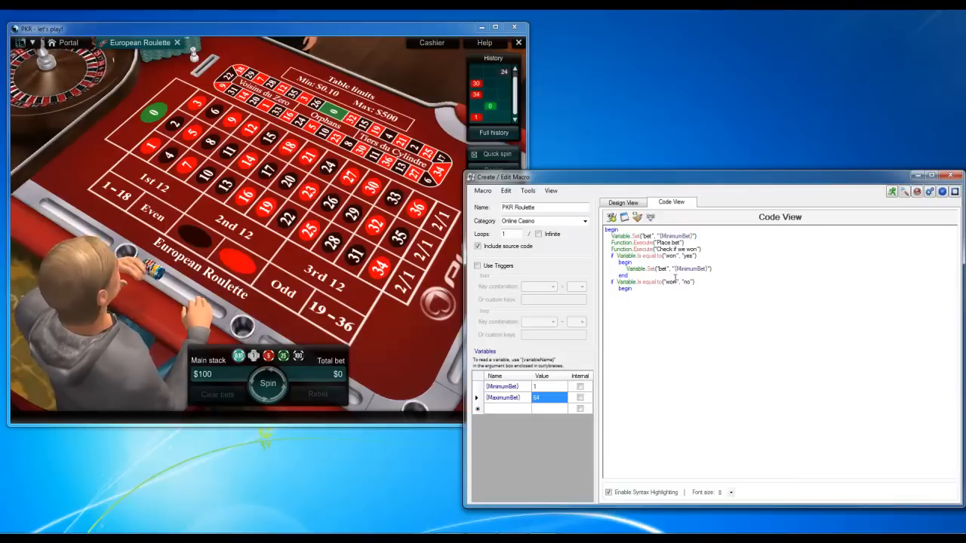
{"action": "type", "text": "var"}
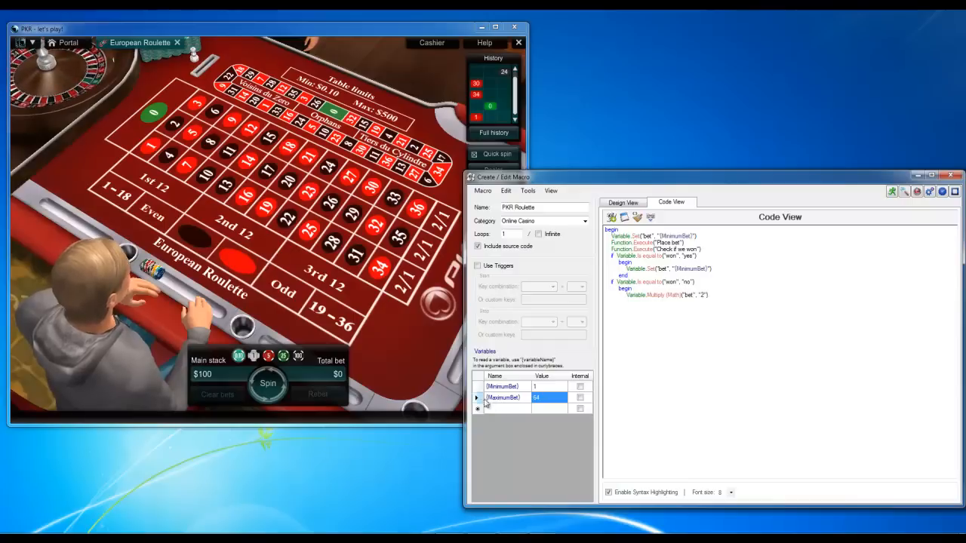
{"action": "type", "text": "val"}
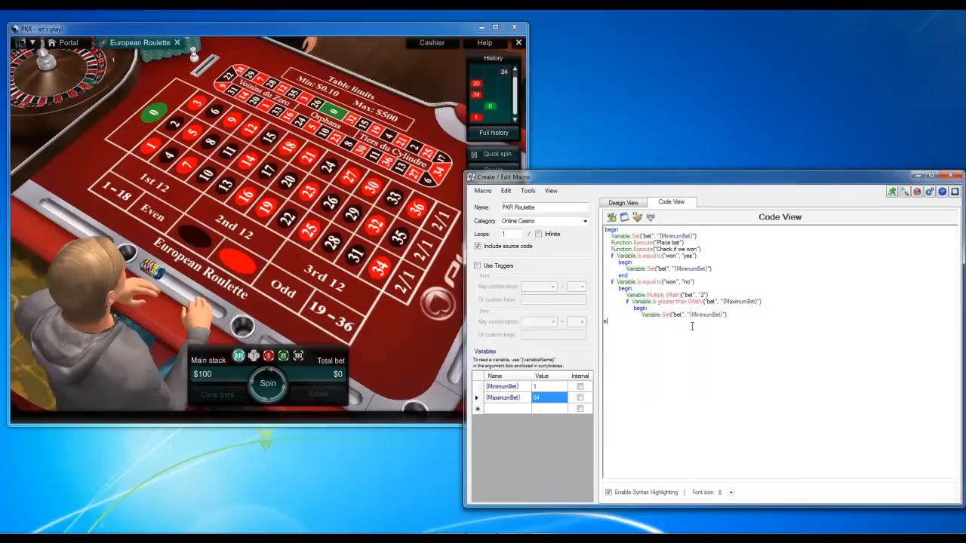
{"action": "type", "text": "end"}
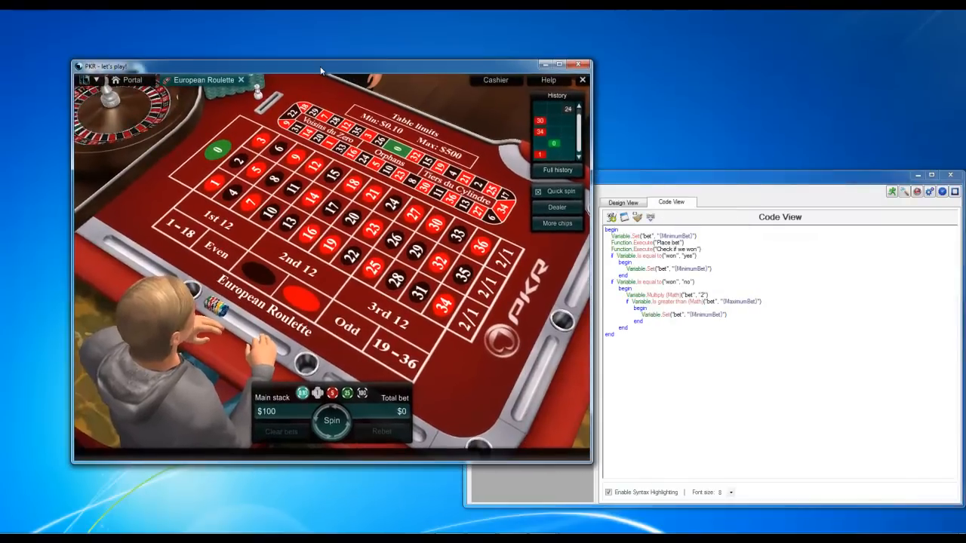
Step: Call and declare 'Reset window location', then open the Investigator
{"action": "left_click_drag", "start_coordinate": [320, 66], "coordinate": [439, 36]}
{"action": "type", "text": "function(\"Reset window location"}
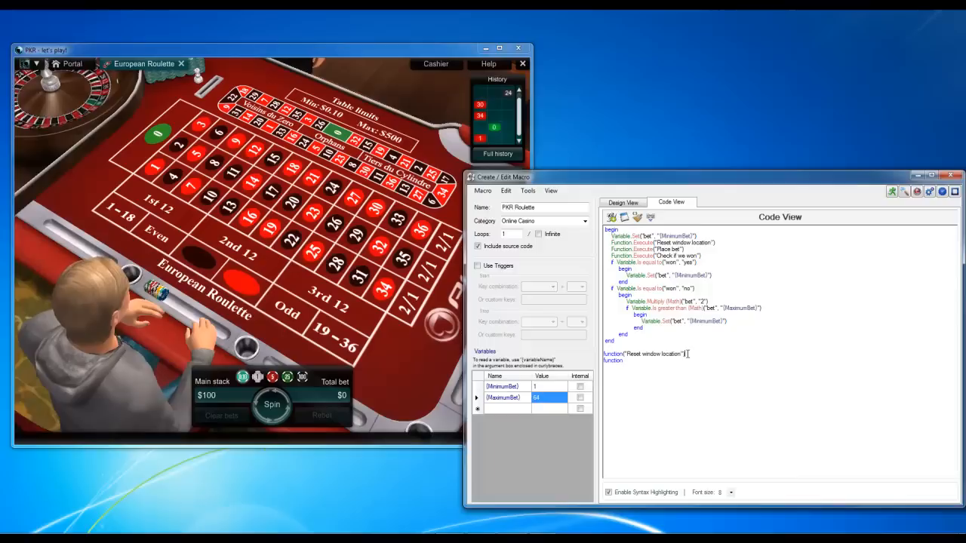
{"action": "type", "text": "bet"}
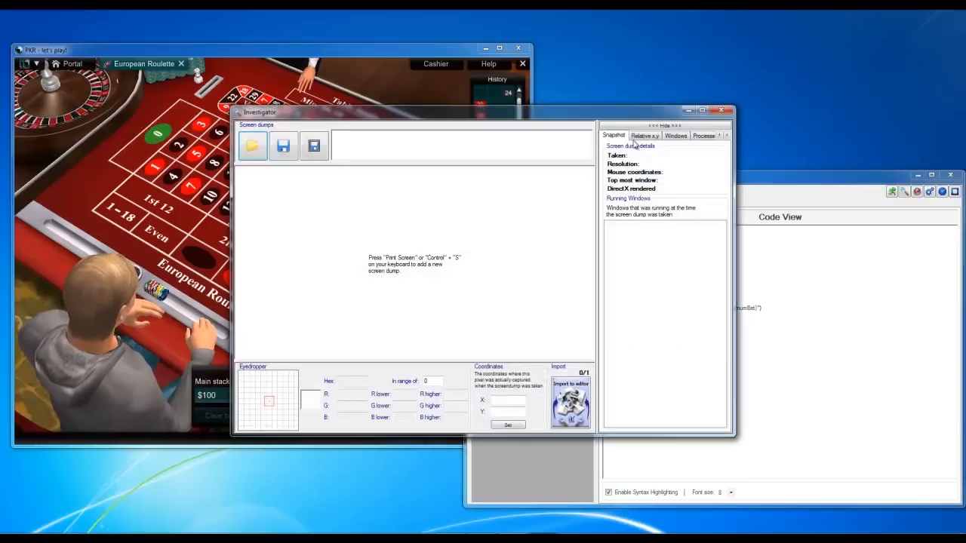
Step: Make 'Reset window location' move the PKR window to 1,1, bring it forward, and pause 1000
{"action": "left_click", "coordinate": [674, 135]}
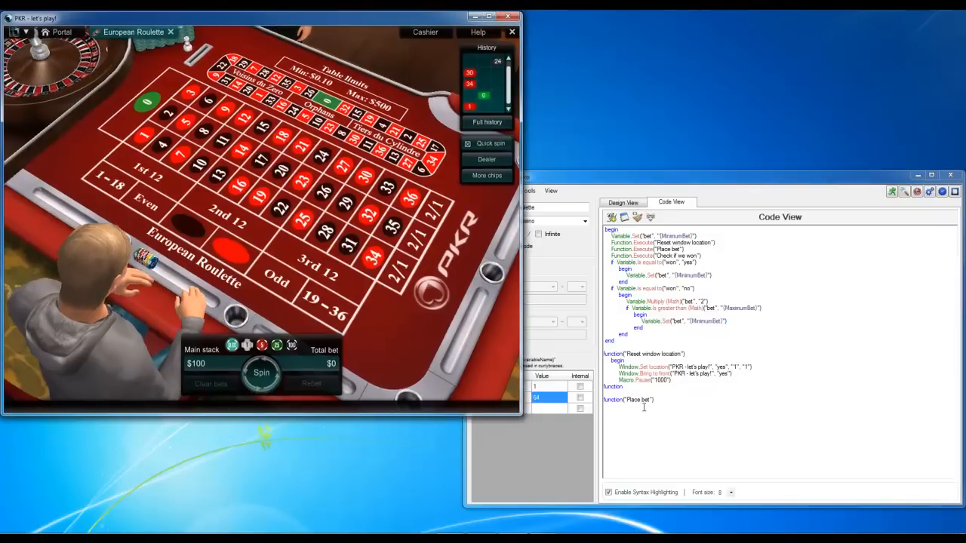
Step: Add begin loop to Place bet and capture a screen dump of the PKR table
{"action": "type", "text": "begin loop"}
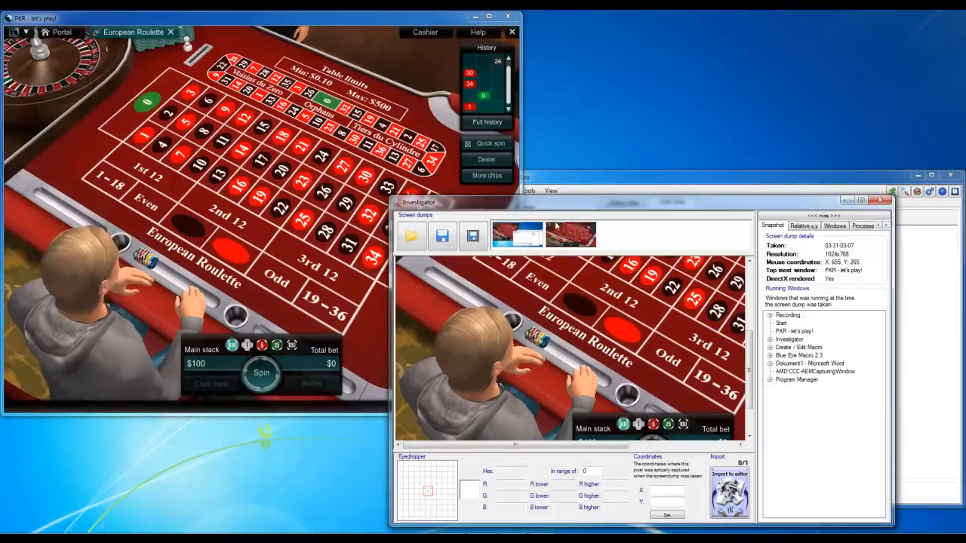
Step: Loop a left click at coordinate 364, 403 over bet in 'Place bet'
{"action": "left_click", "coordinate": [574, 369]}
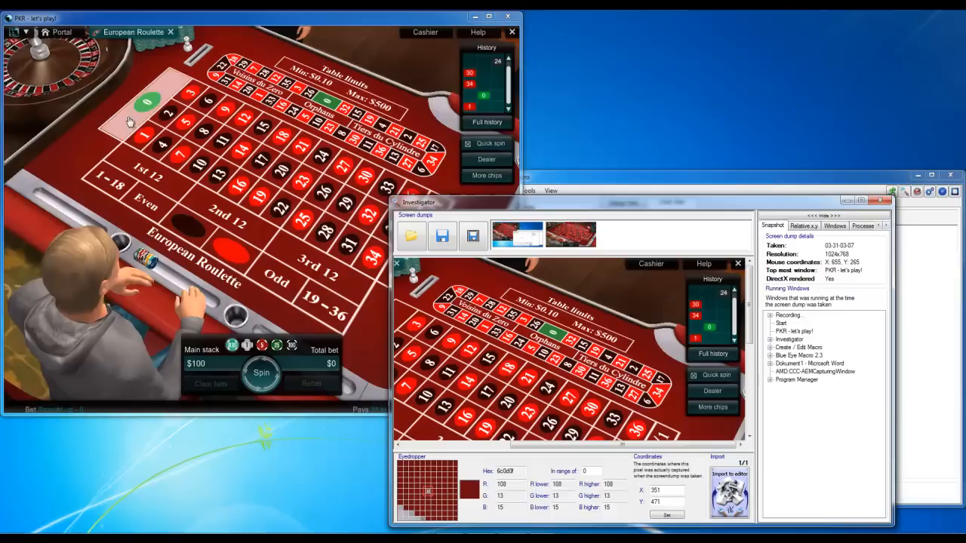
{"action": "left_click", "coordinate": [261, 127]}
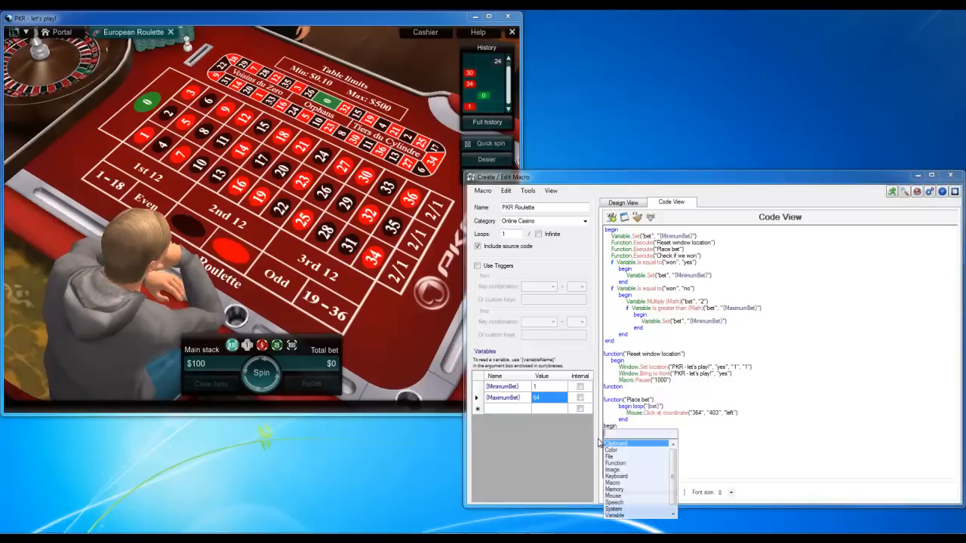
Step: Add a click at 510,697, pauses, and a pixel-colour wait at 1010,312, then end the function
{"action": "left_click", "coordinate": [614, 494]}
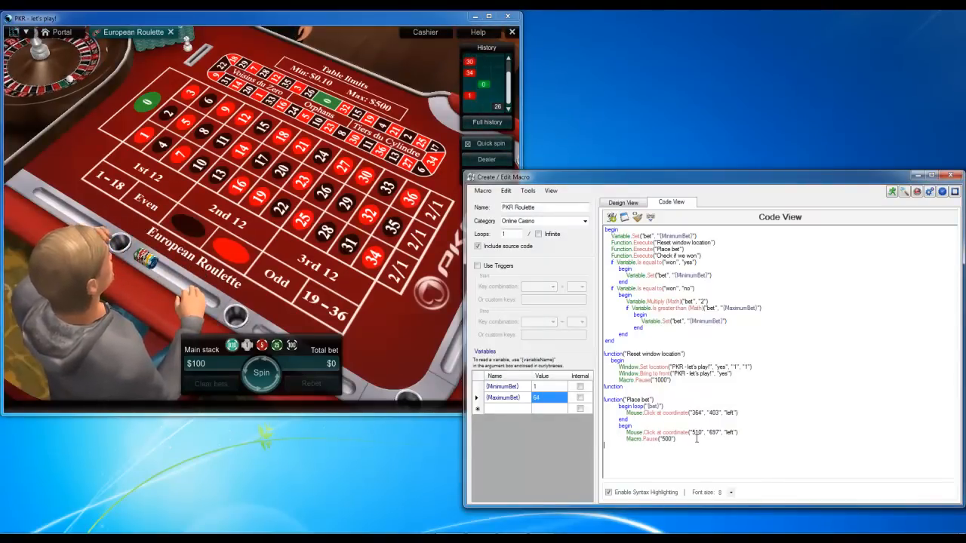
{"action": "type", "text": "wait"}
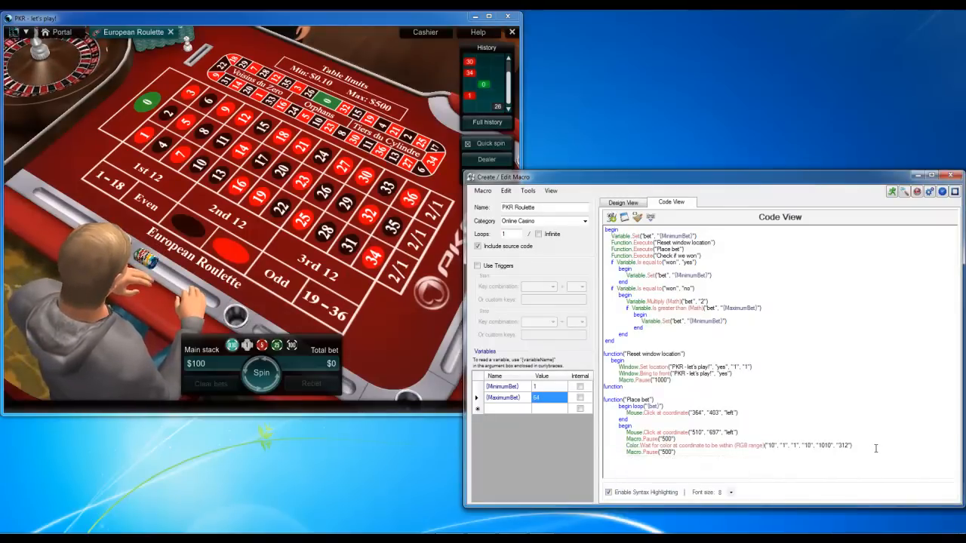
{"action": "type", "text": "end"}
{"action": "type", "text": "function"}
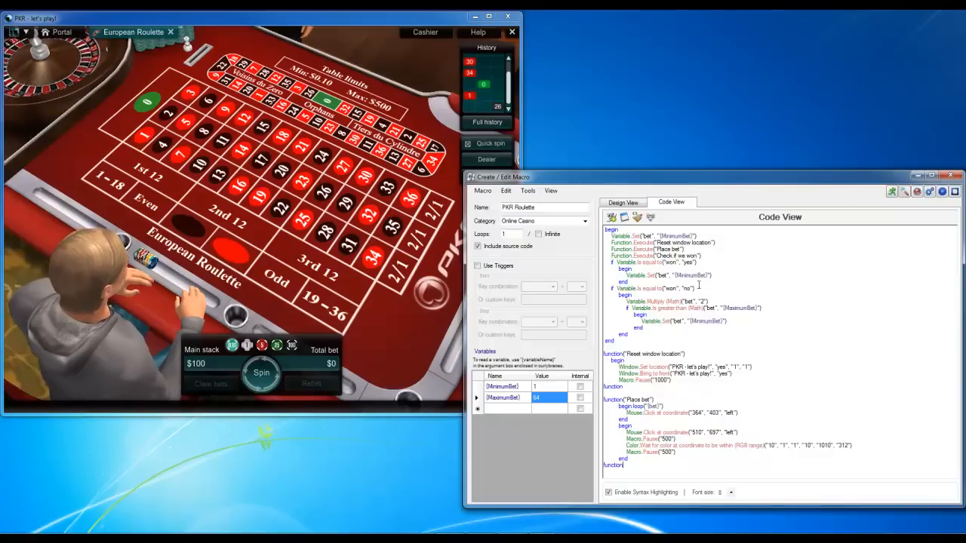
{"action": "mouse_move", "coordinate": [675, 256]}
{"action": "type", "text": "(\"Check if we won"}
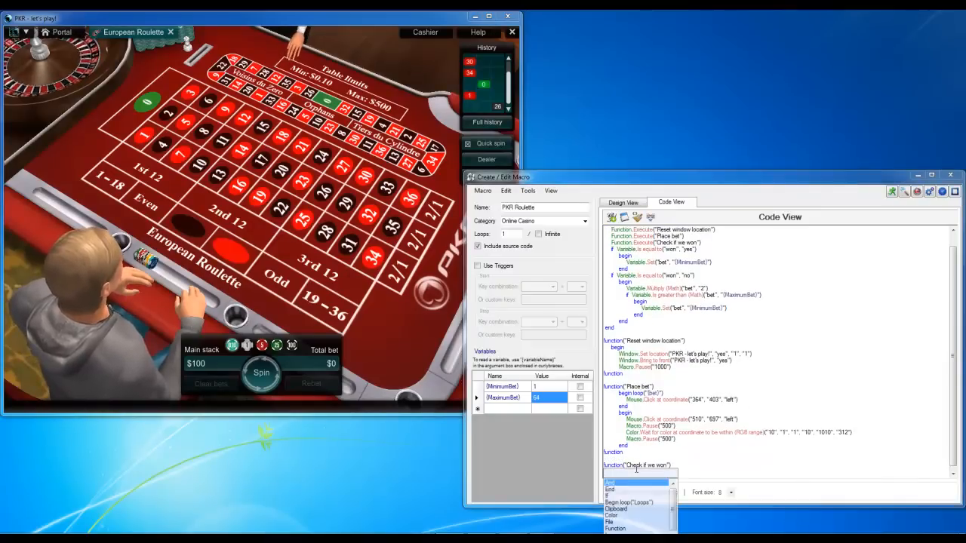
{"action": "type", "text": "beg"}
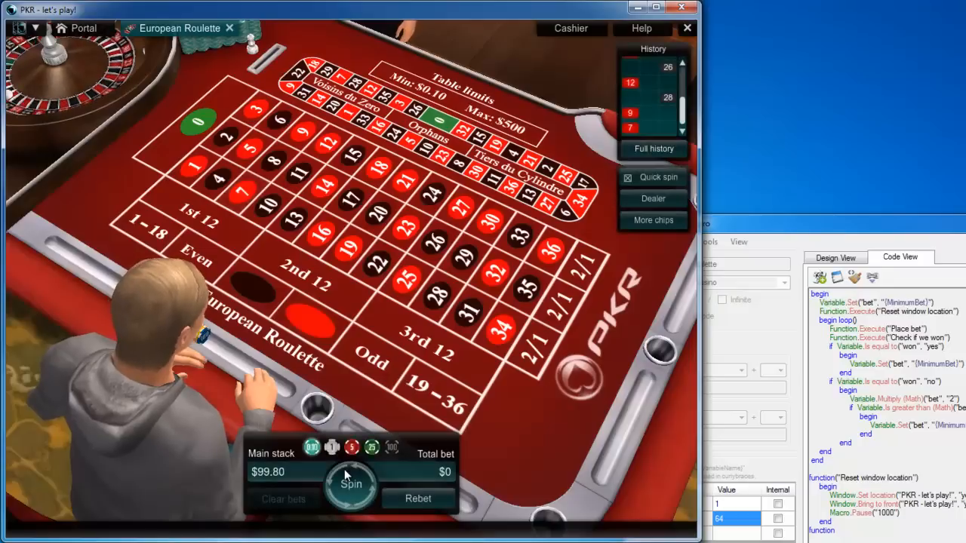
Step: Spin the PKR roulette wheel during the looping run, leaving the stack at $99.80
{"action": "left_click", "coordinate": [350, 484]}
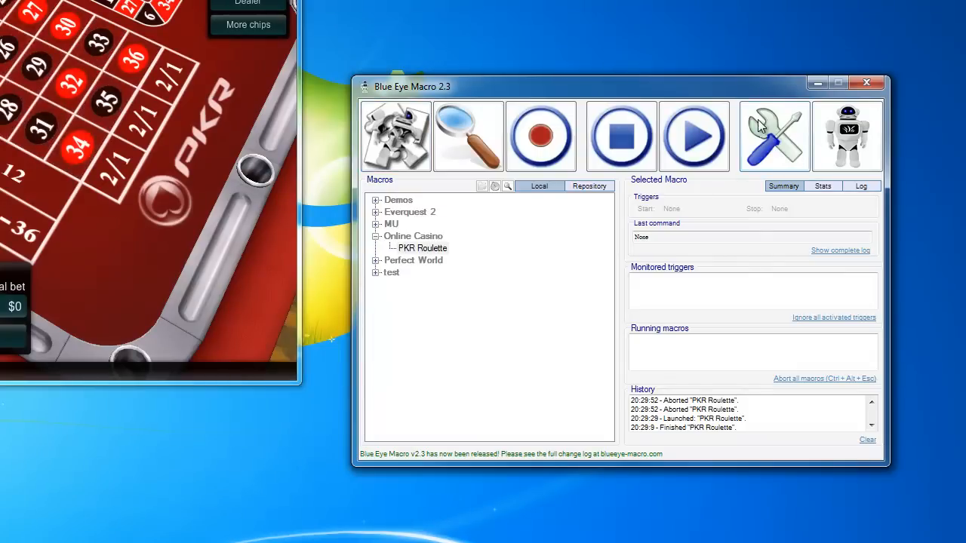
Step: Review the Mouse move delay in Performance settings and cancel without saving
{"action": "left_click", "coordinate": [774, 136]}
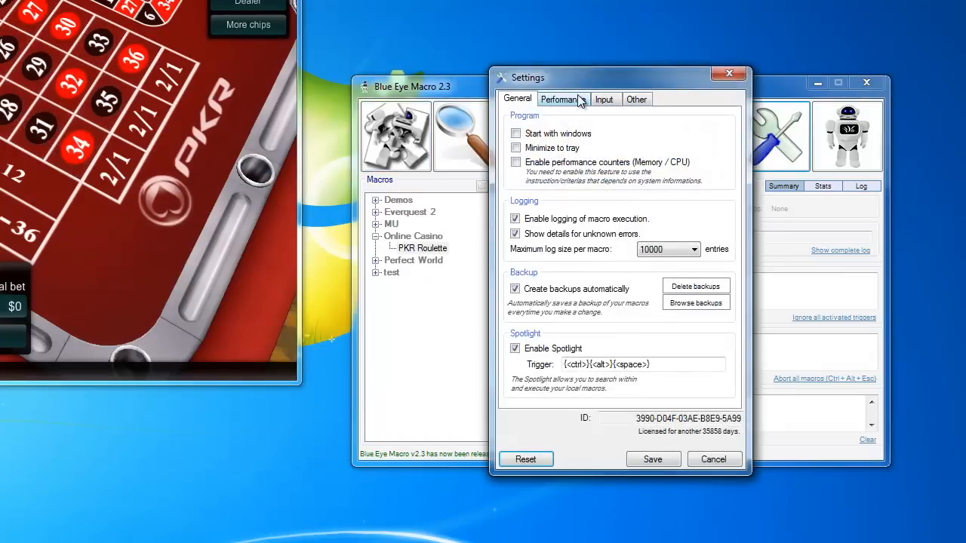
{"action": "left_click", "coordinate": [562, 99]}
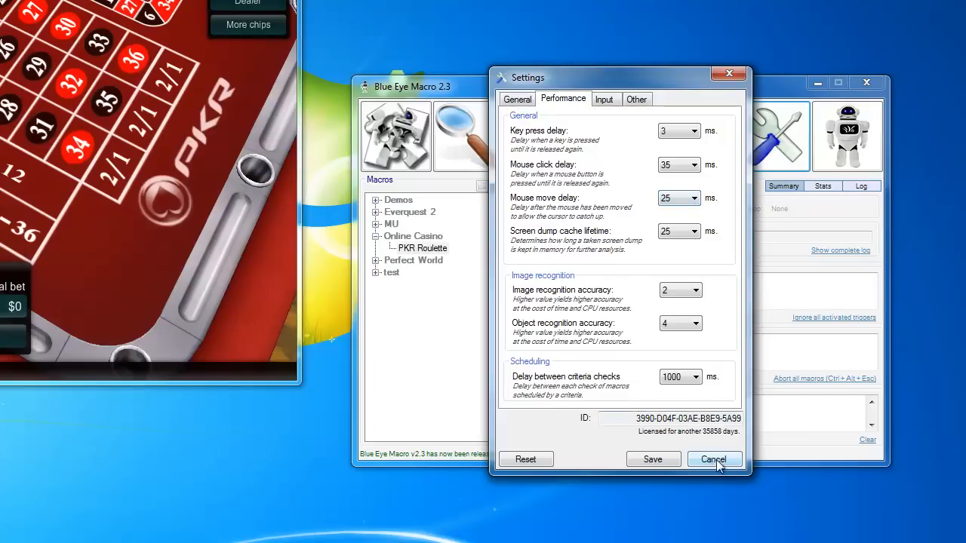
{"action": "left_click", "coordinate": [713, 459]}
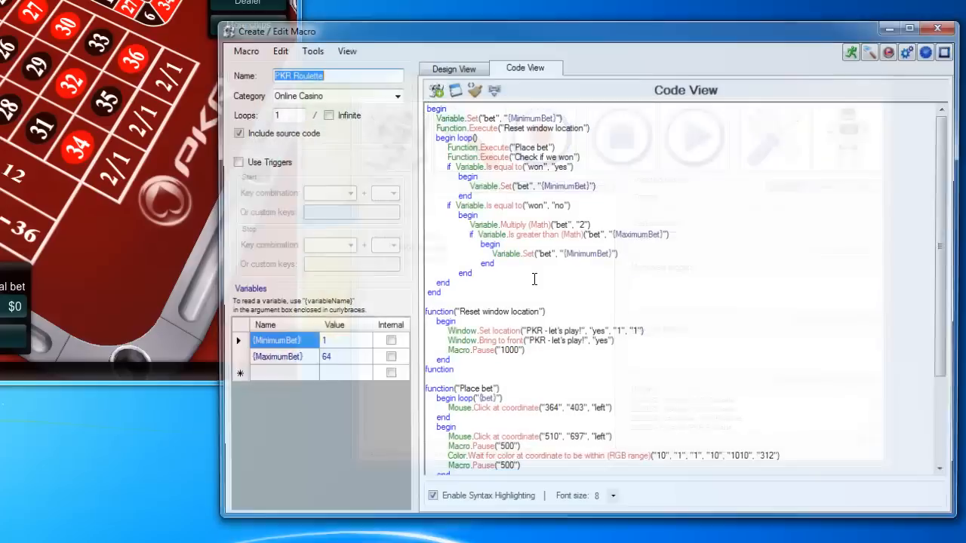